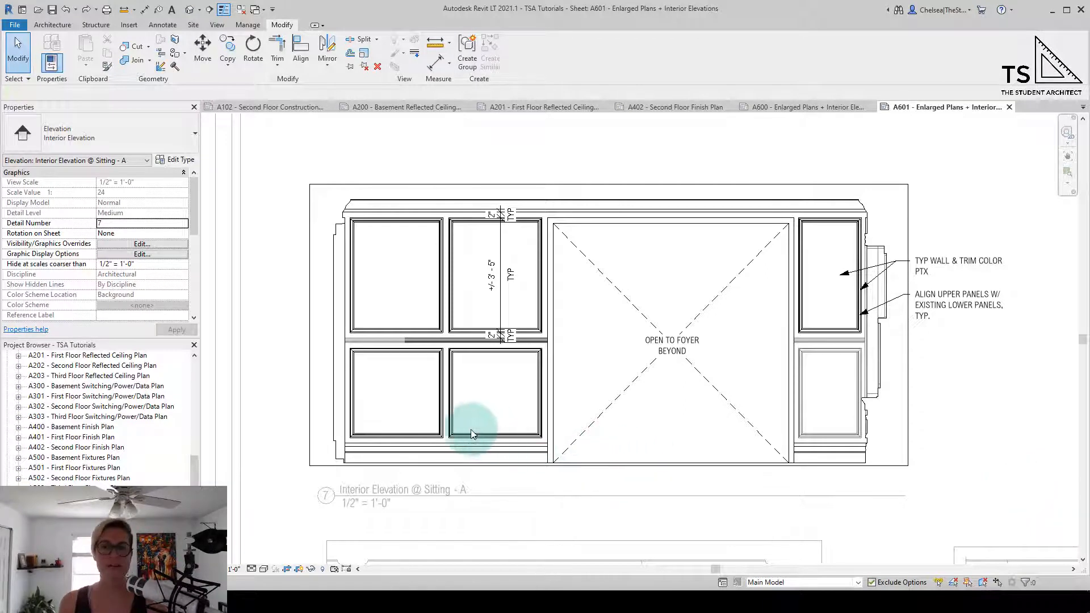
Step: With dragging enabled, pick the lower-left panel pair and pull it up toward mid-wall
left_click(446, 426)
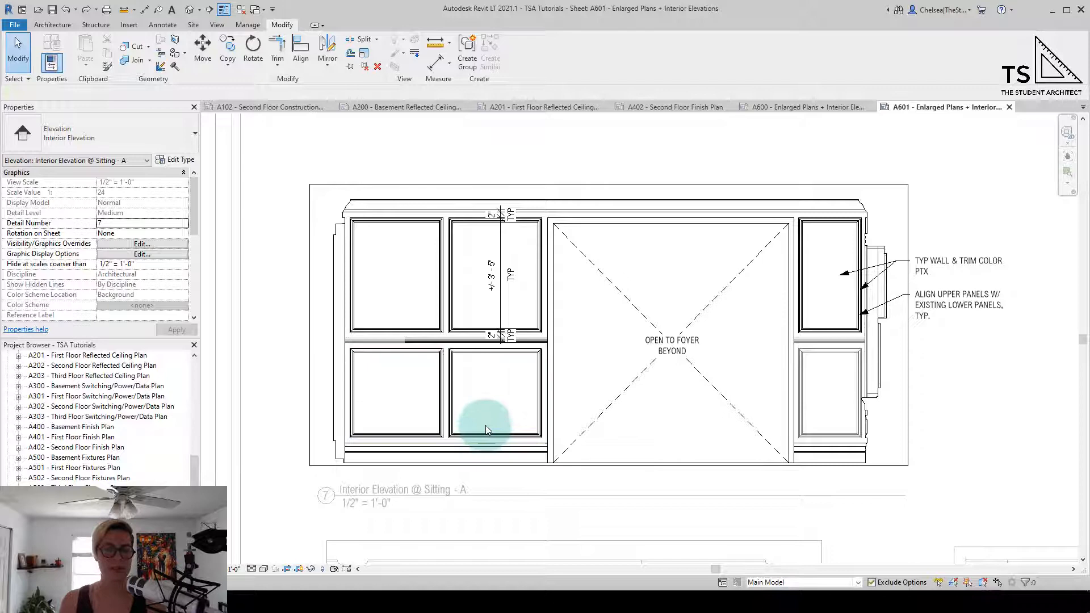
left_click(493, 393)
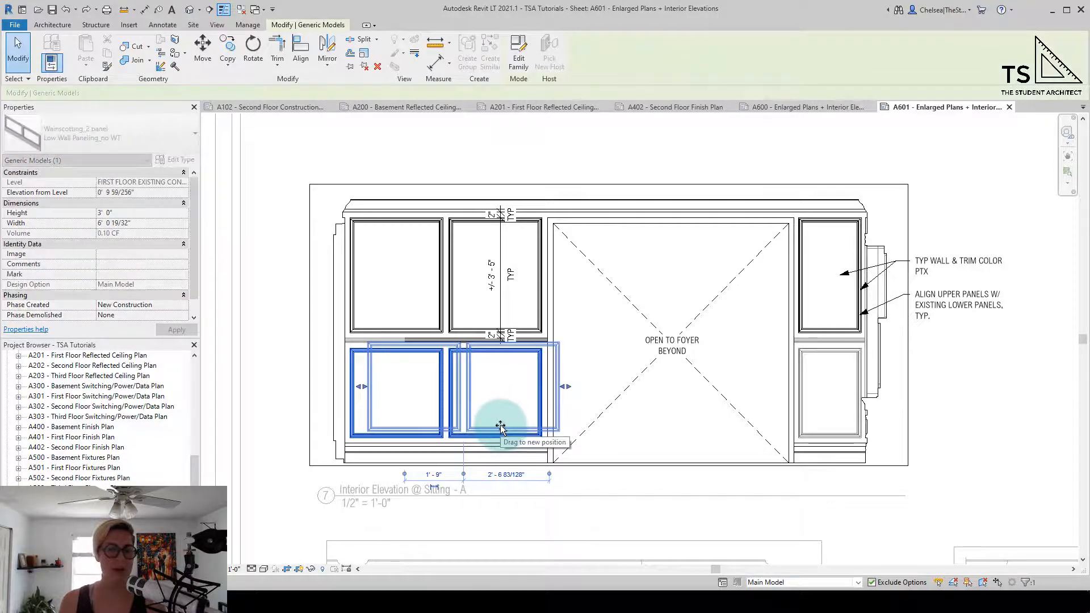
left_click_drag(501, 423, 583, 389)
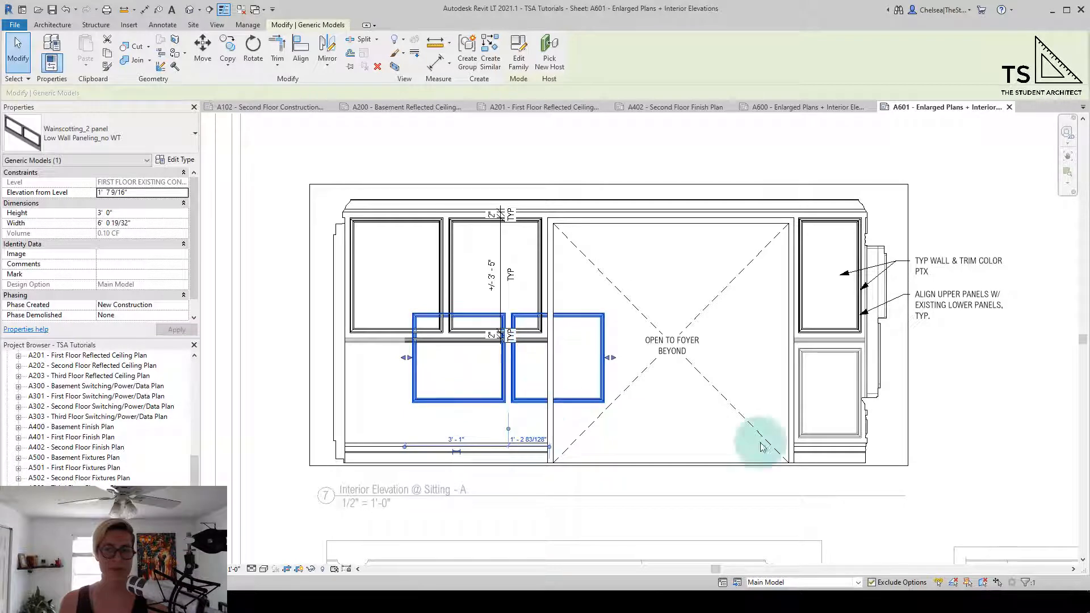
mouse_move(684, 449)
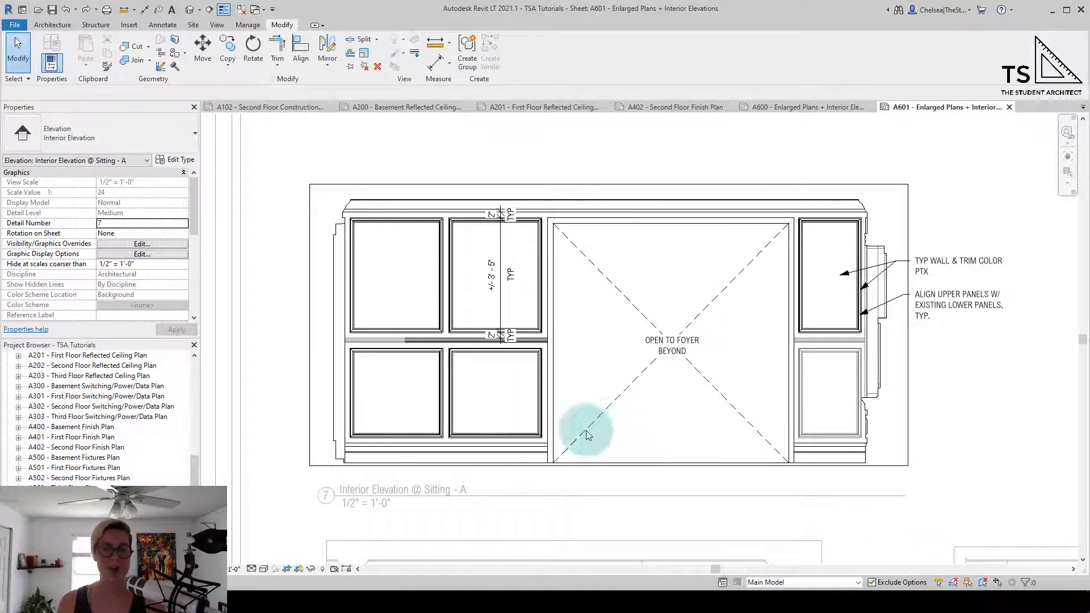
mouse_move(740, 410)
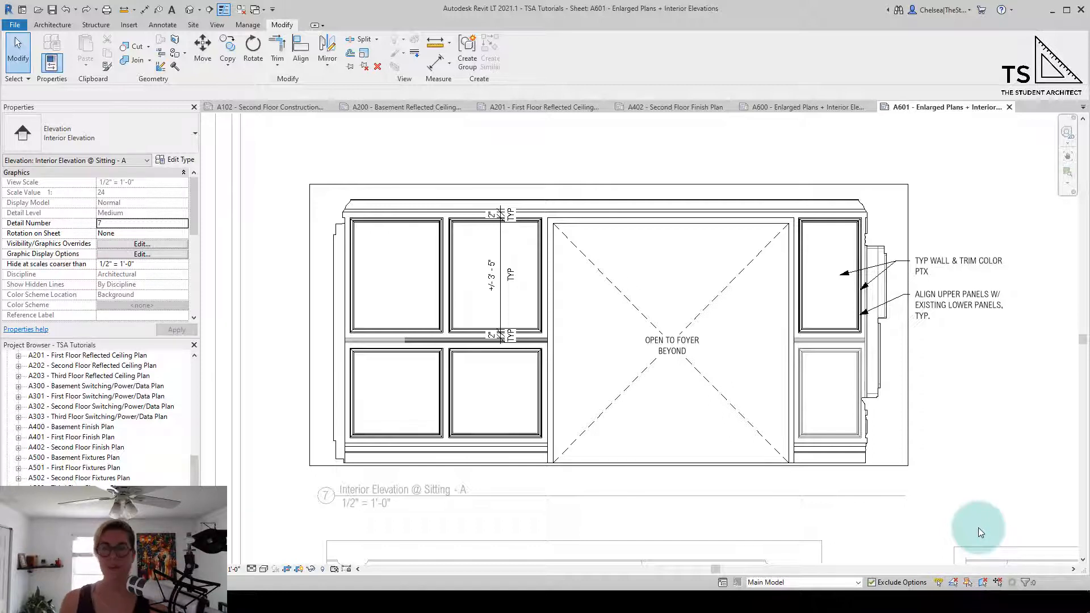
Step: Switch Drag Elements on Selection off, then select the foyer opening and wall pieces in place
left_click(603, 417)
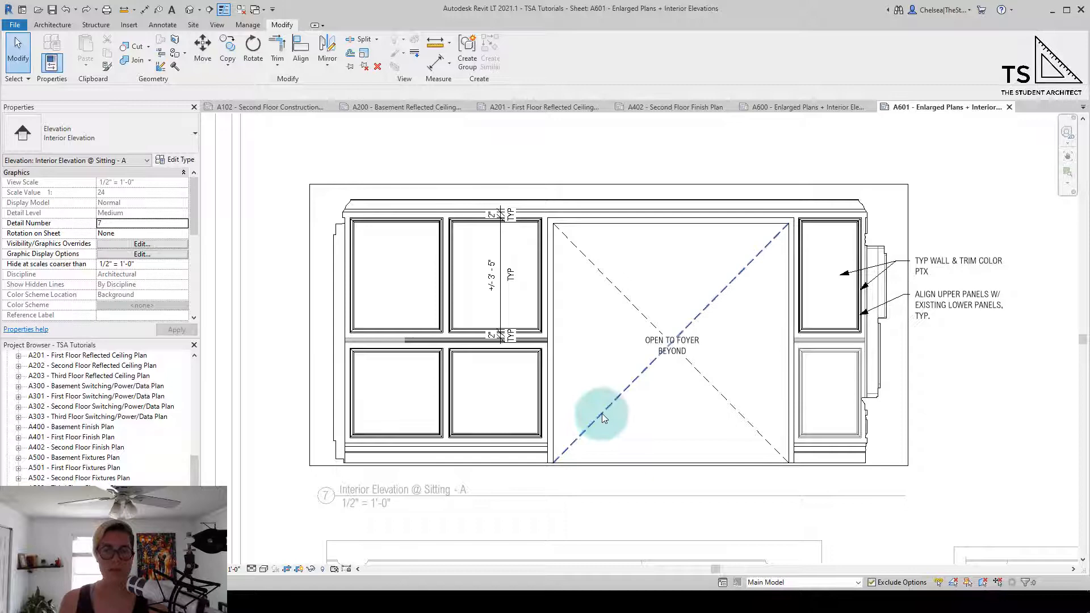
left_click(603, 417)
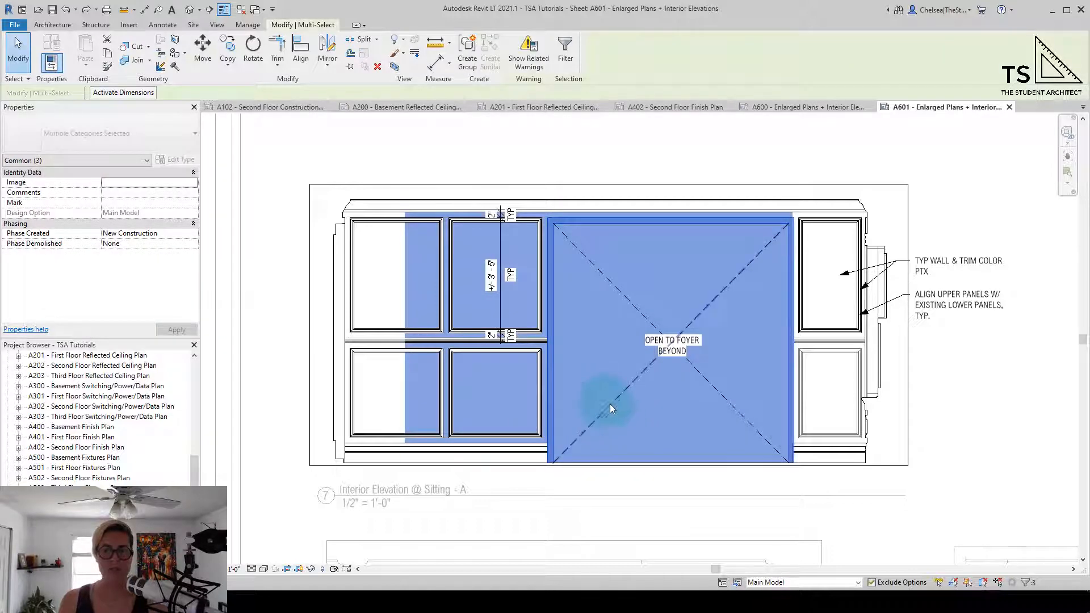
left_click(614, 406)
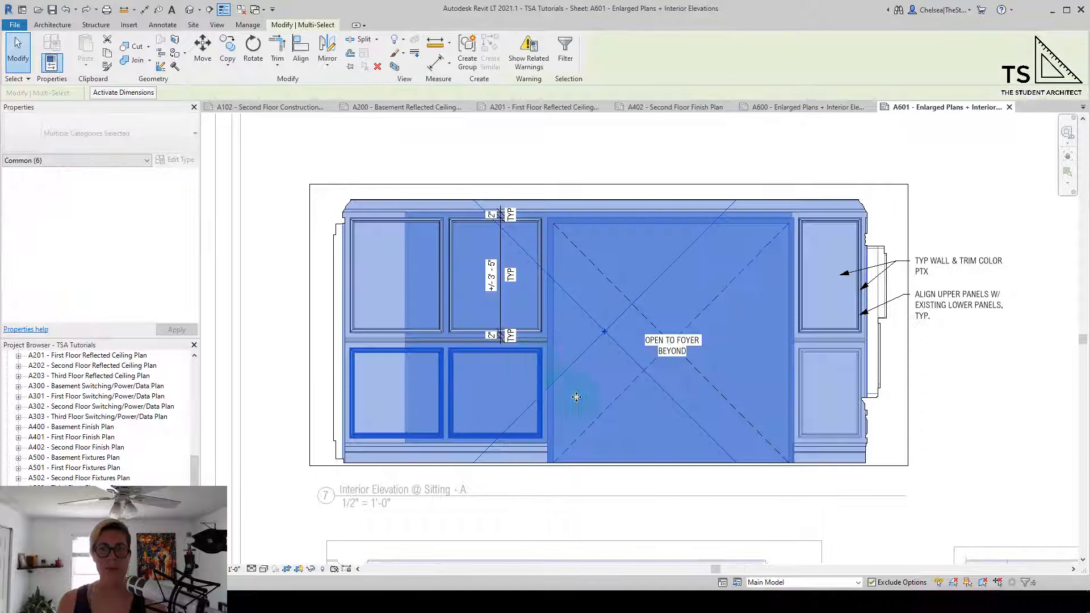
left_click(670, 424)
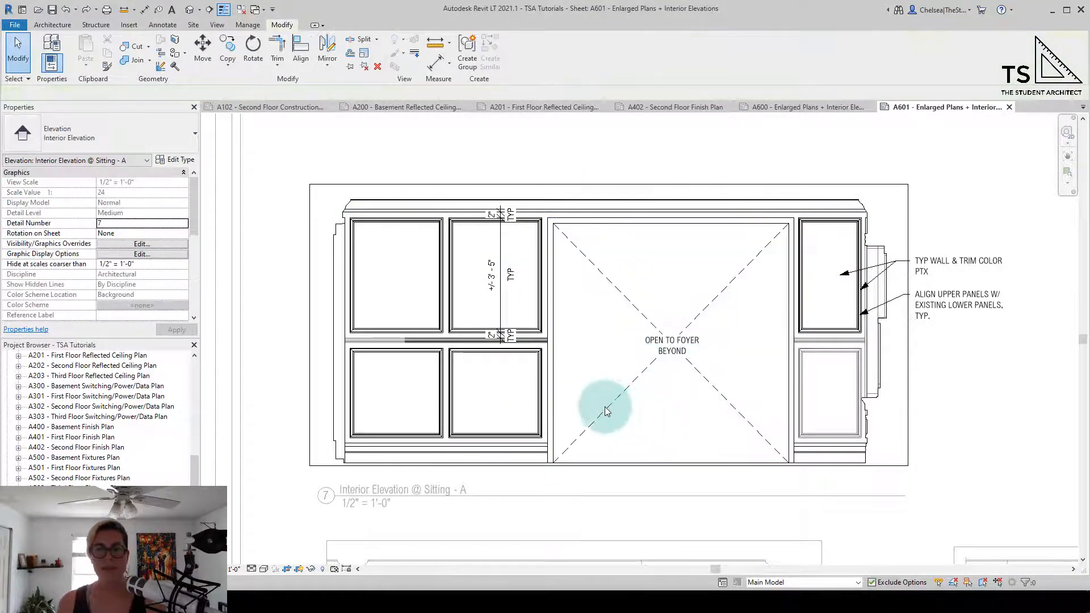
left_click(606, 410)
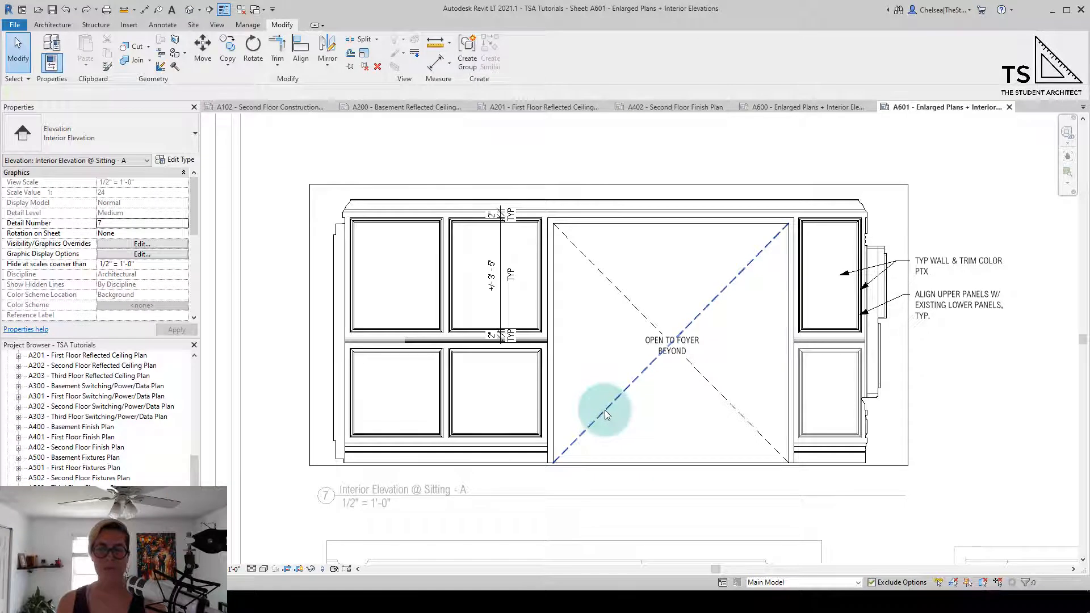
mouse_move(606, 413)
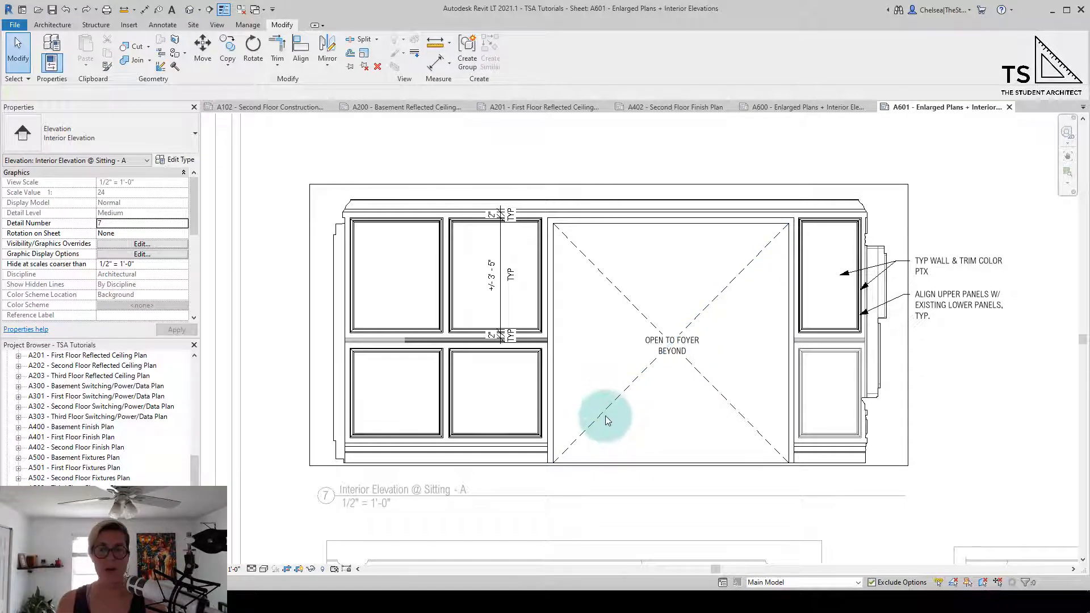
left_click(605, 420)
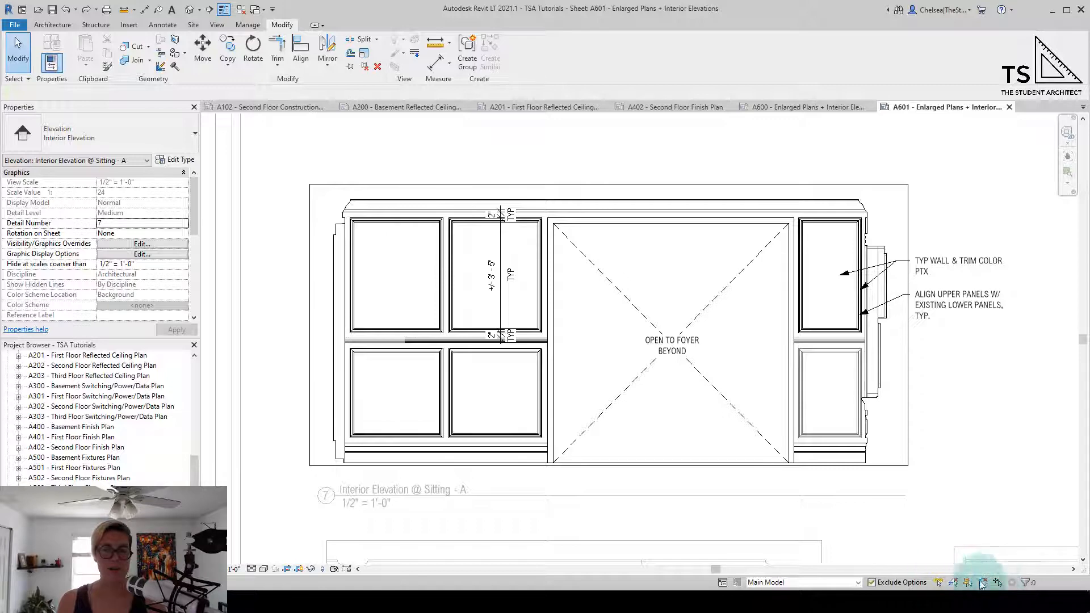
Step: Switch Drag Elements on Selection back on and grab the lower-left panel pair, shifting it upward
left_click(457, 442)
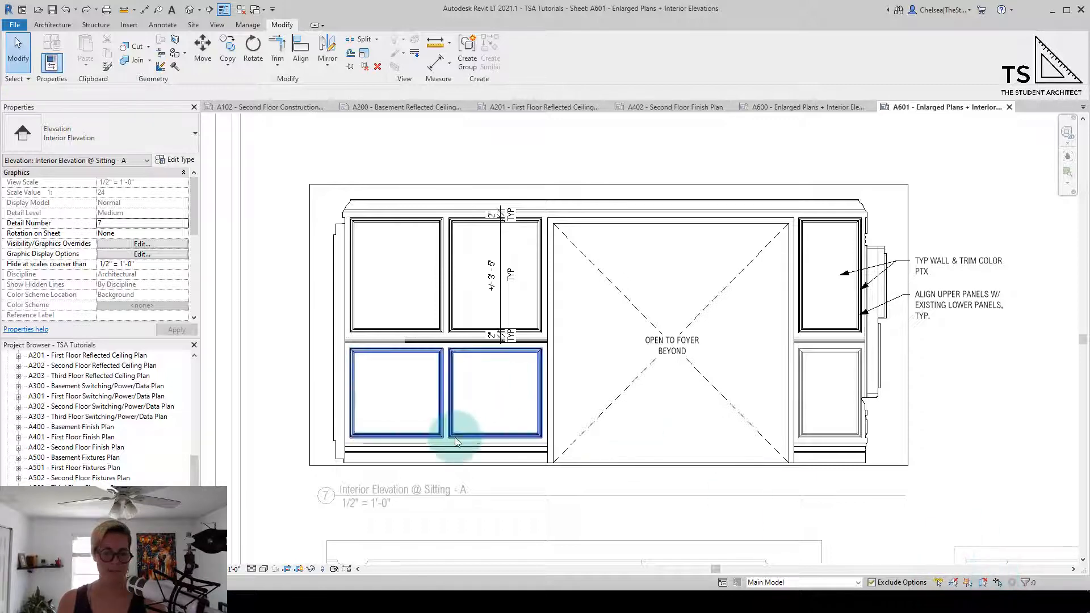
left_click(445, 452)
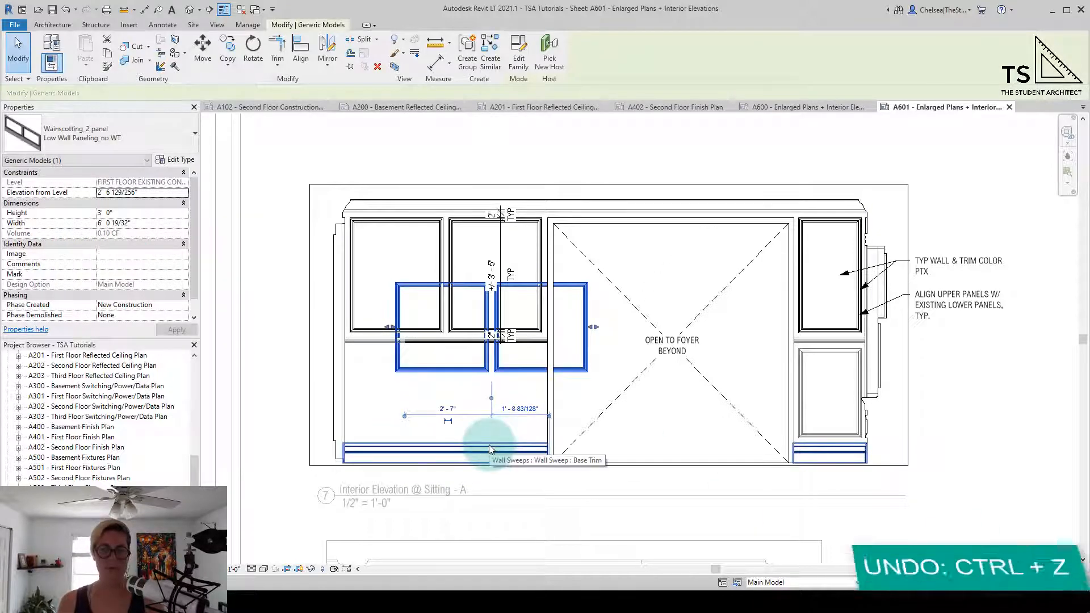